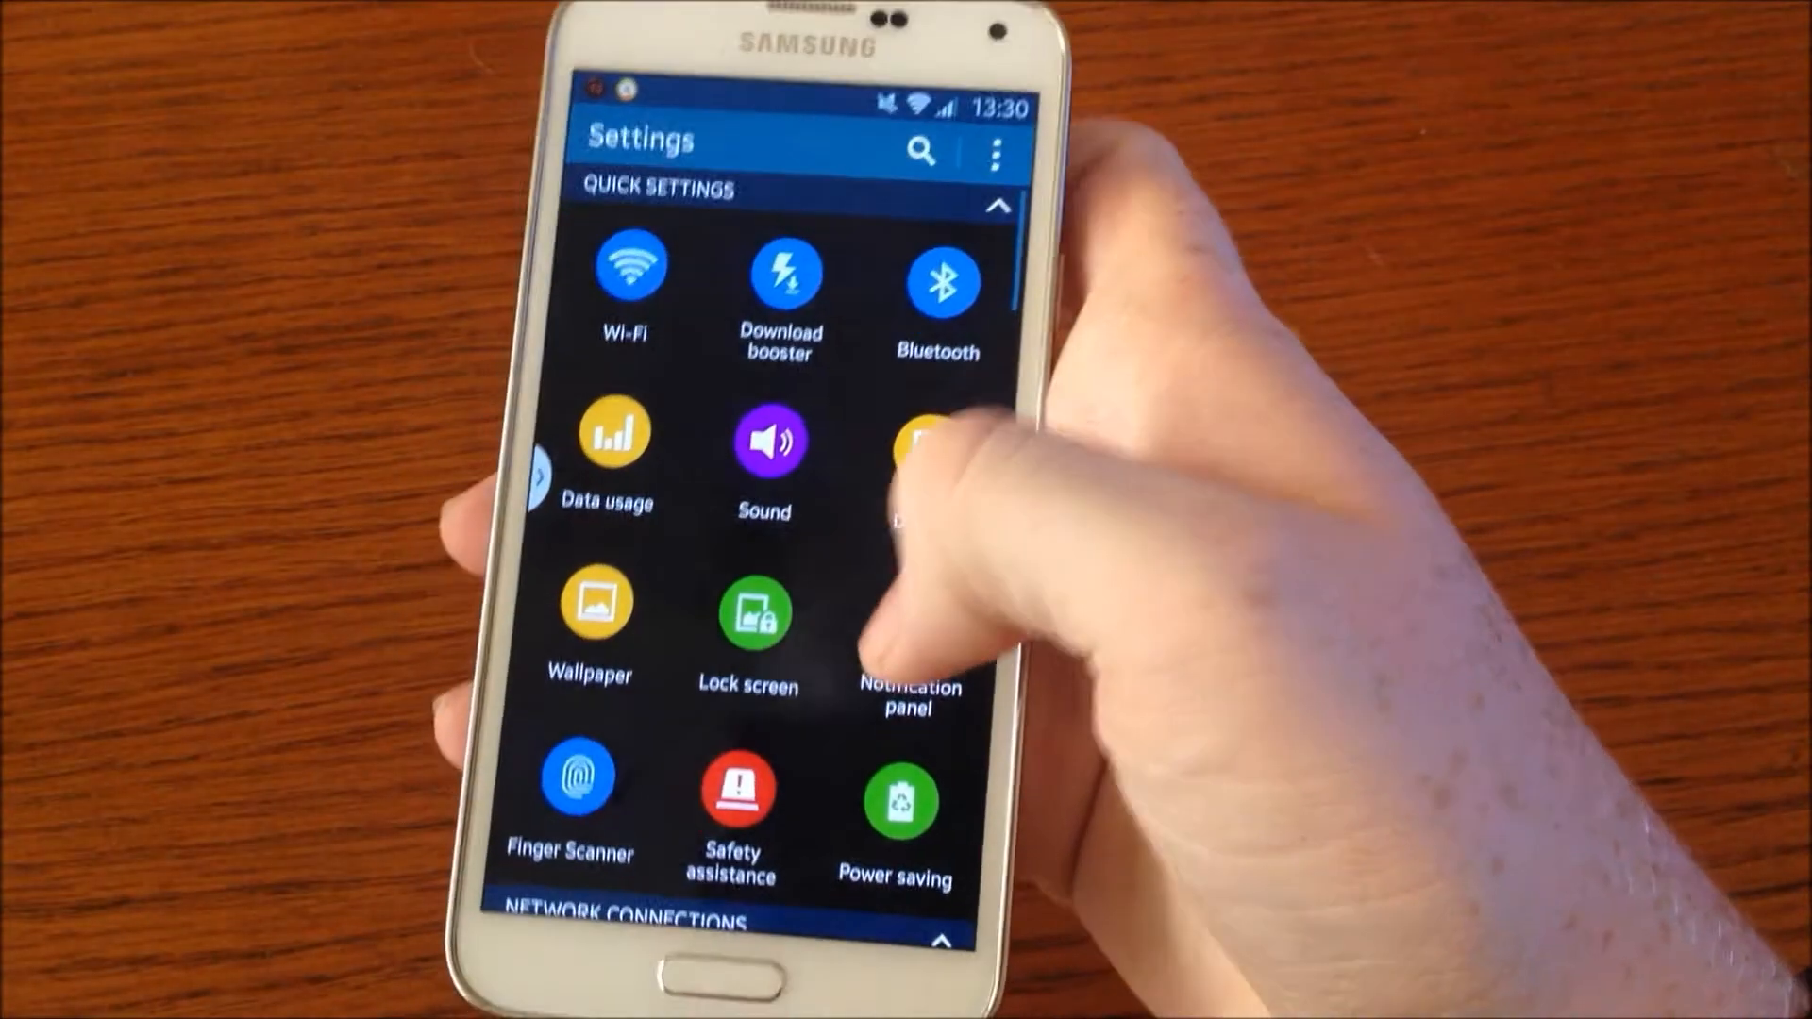
- Scroll the Settings list down until Developer options appears above Applications
scroll("down", 3)
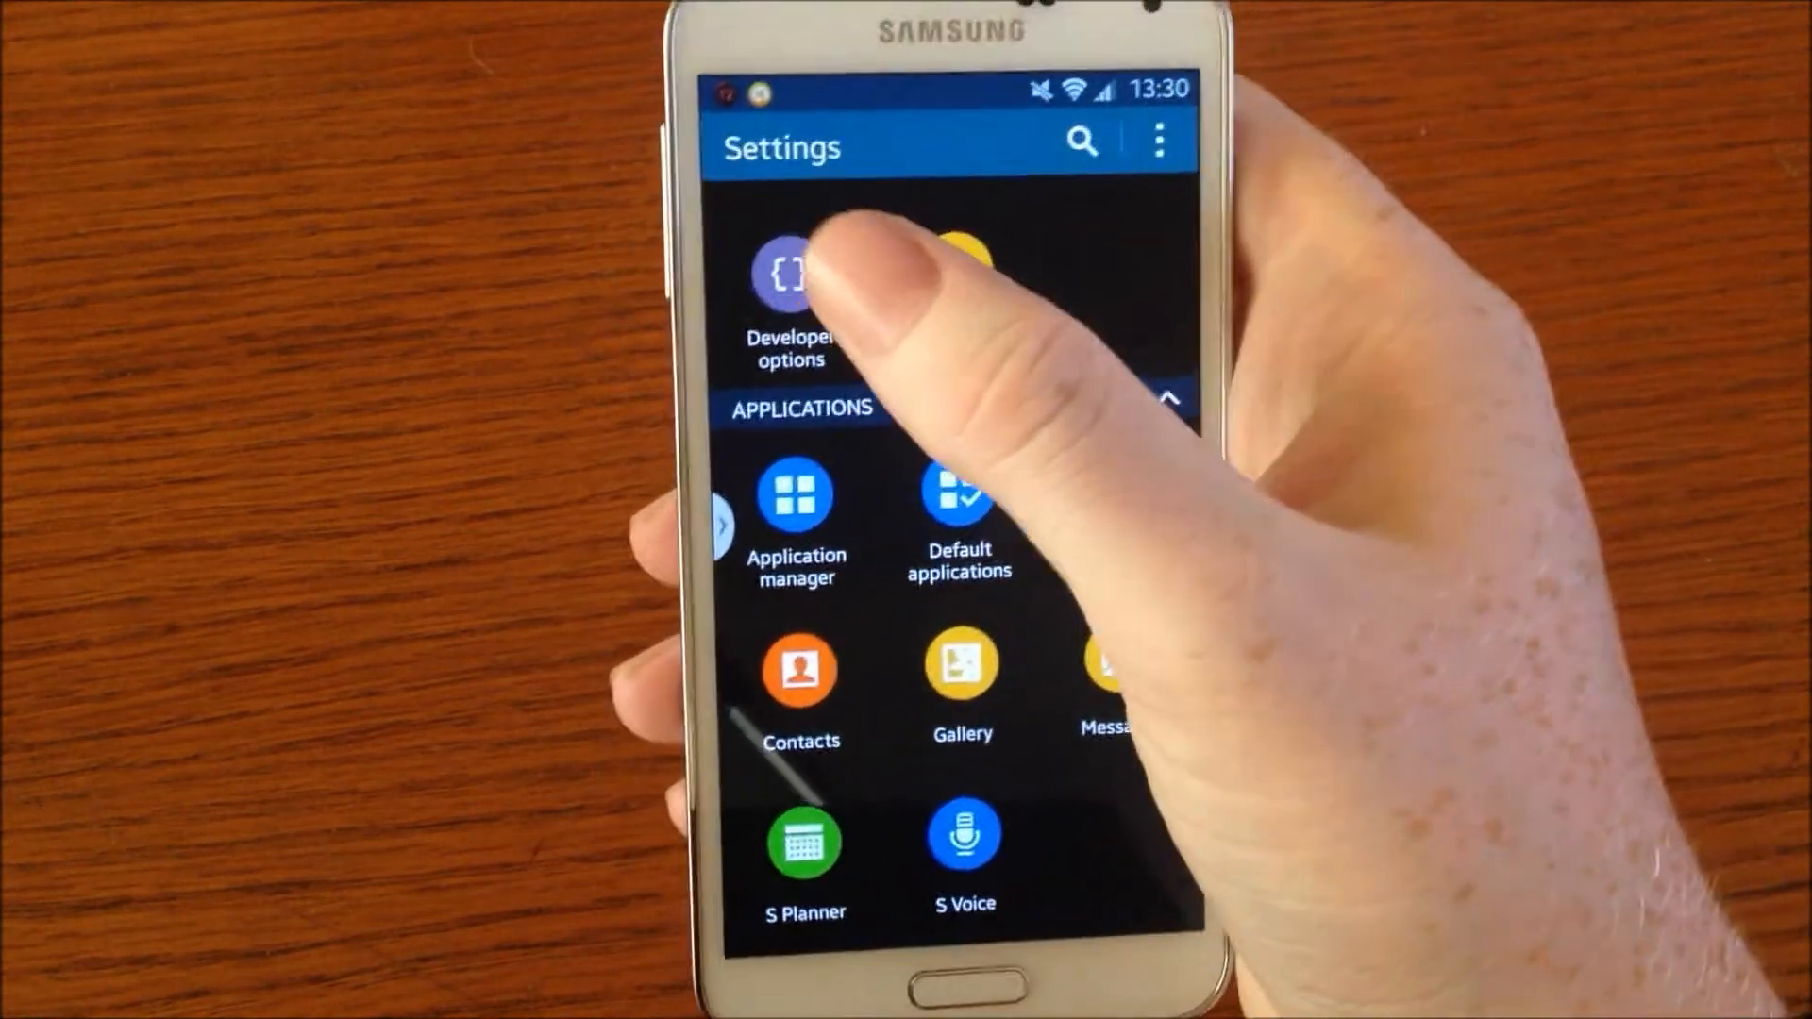
left_click(791, 274)
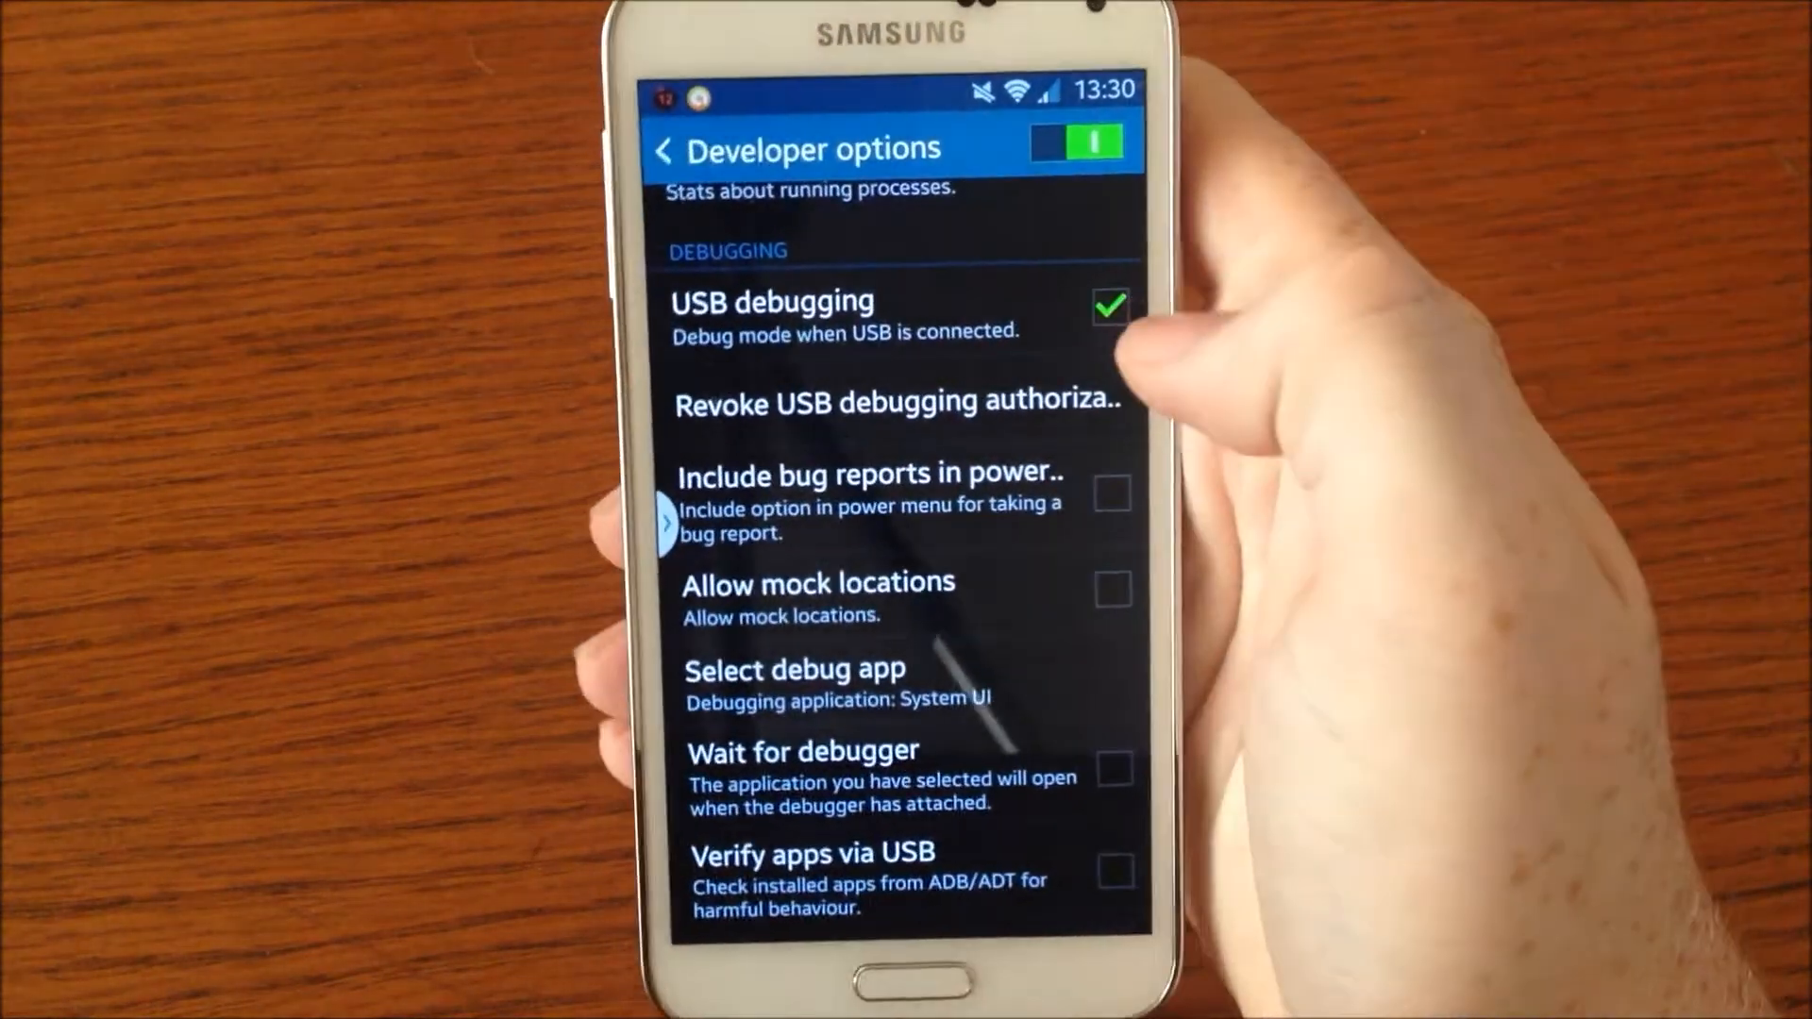
left_click(1108, 306)
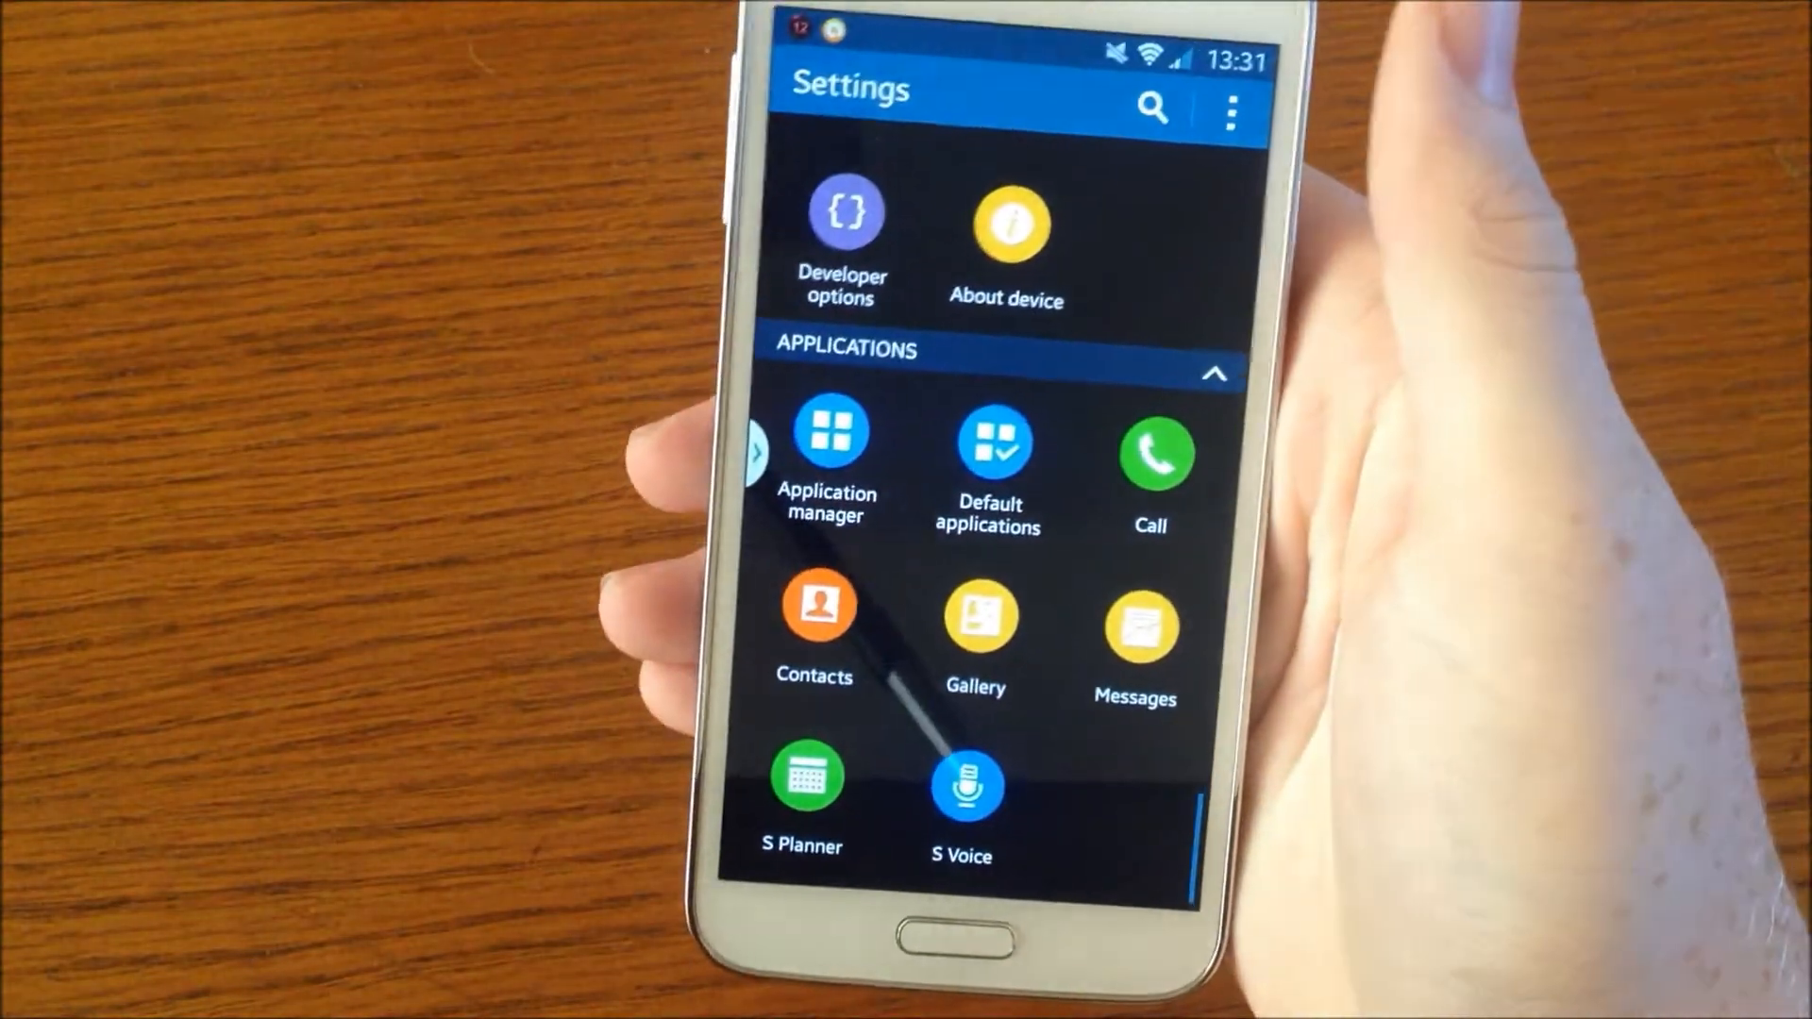
- Enable Developer options and USB debugging, accepting both warning prompts with OK
left_click(846, 240)
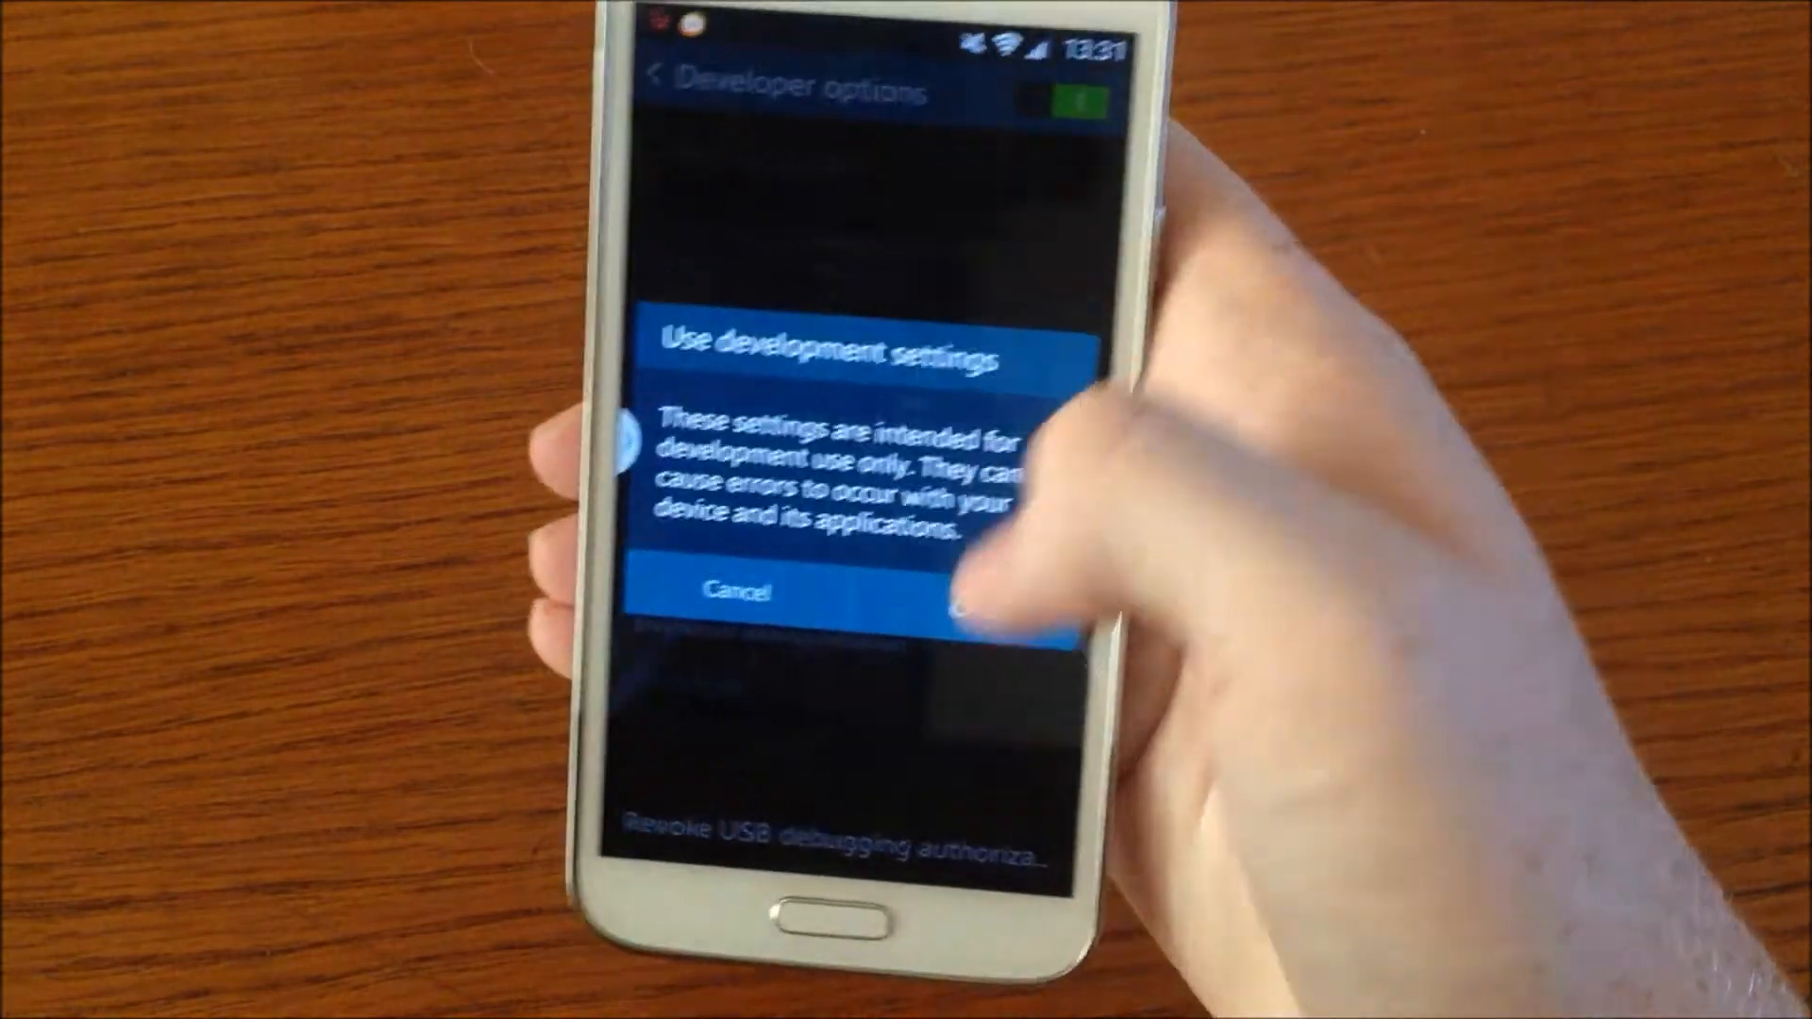
left_click(971, 591)
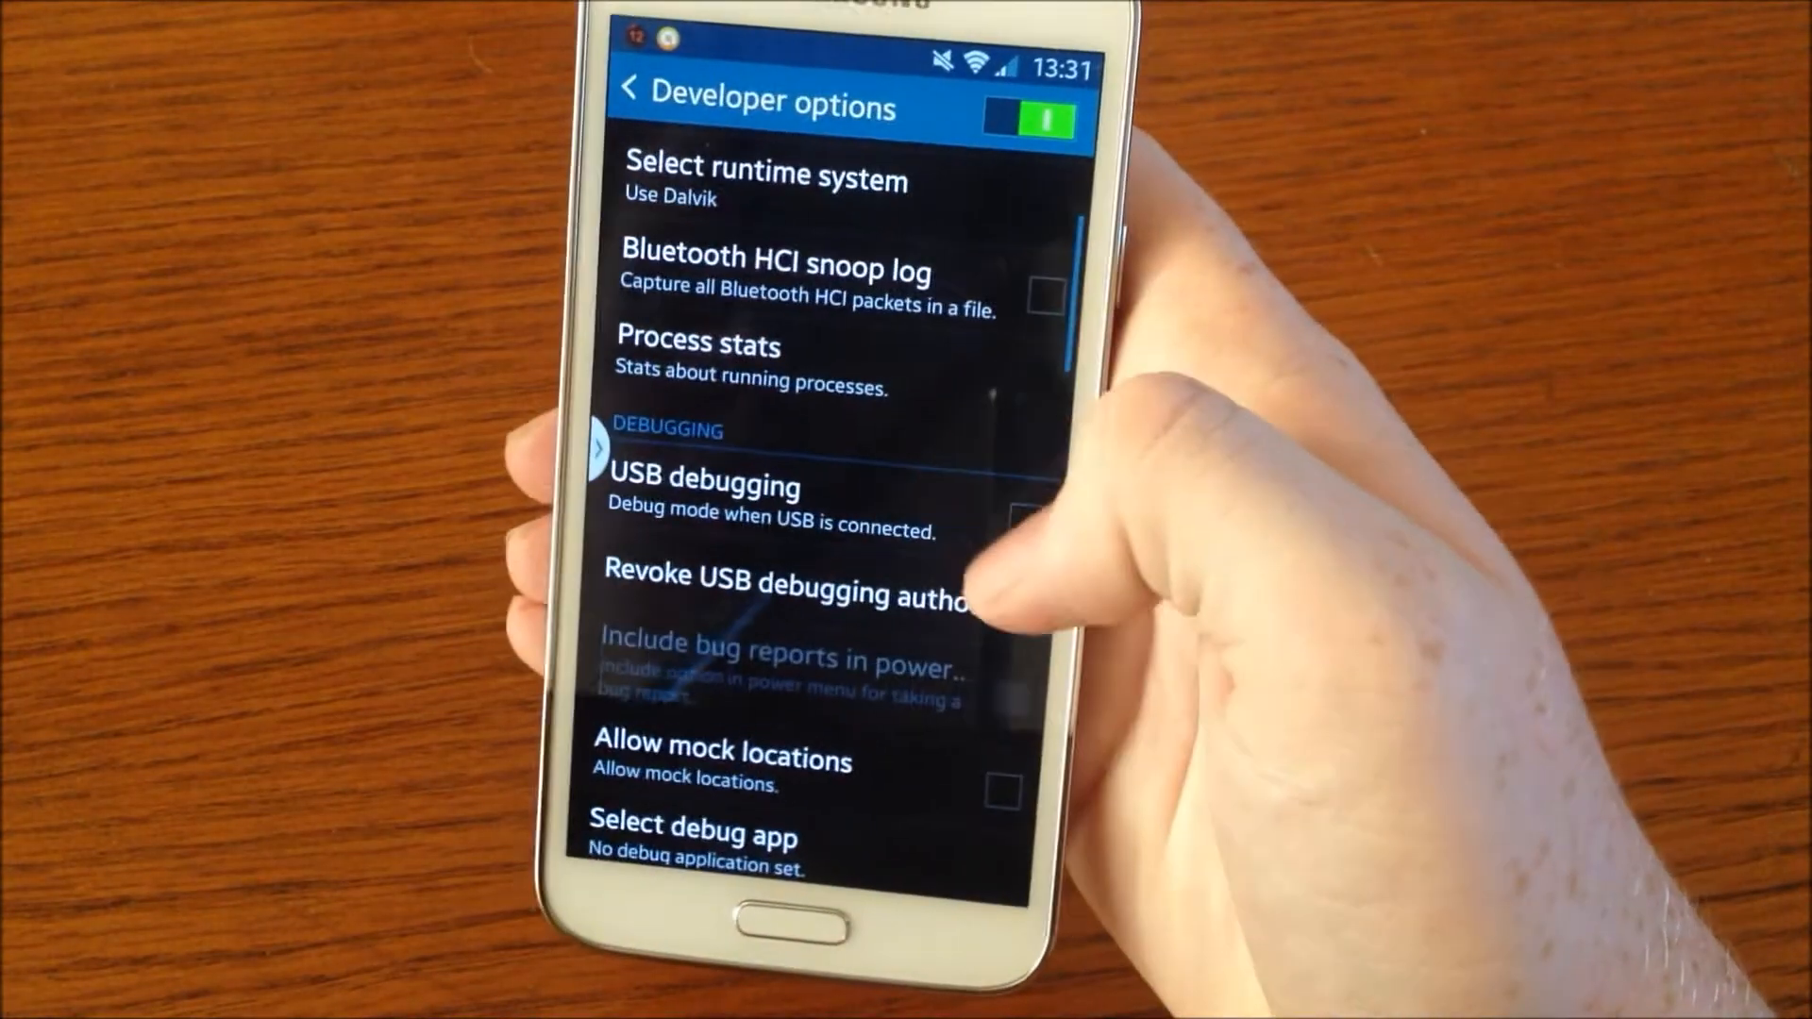
left_click(718, 485)
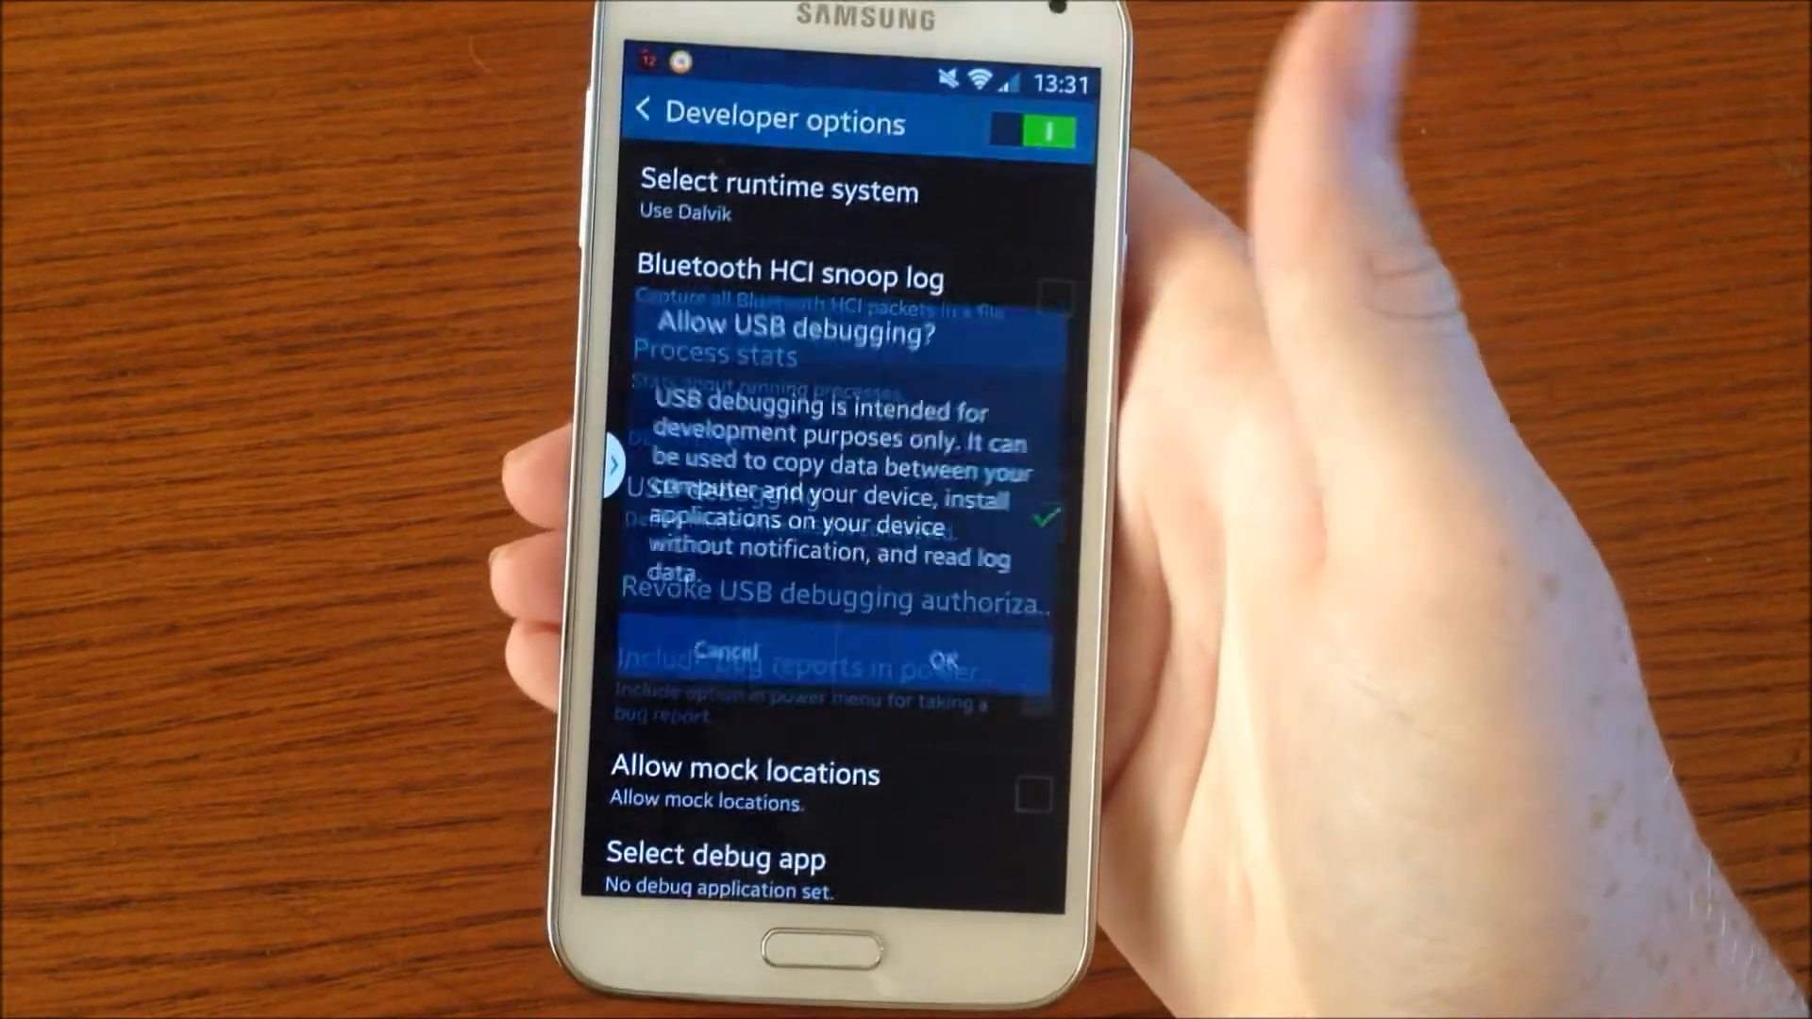
left_click(944, 647)
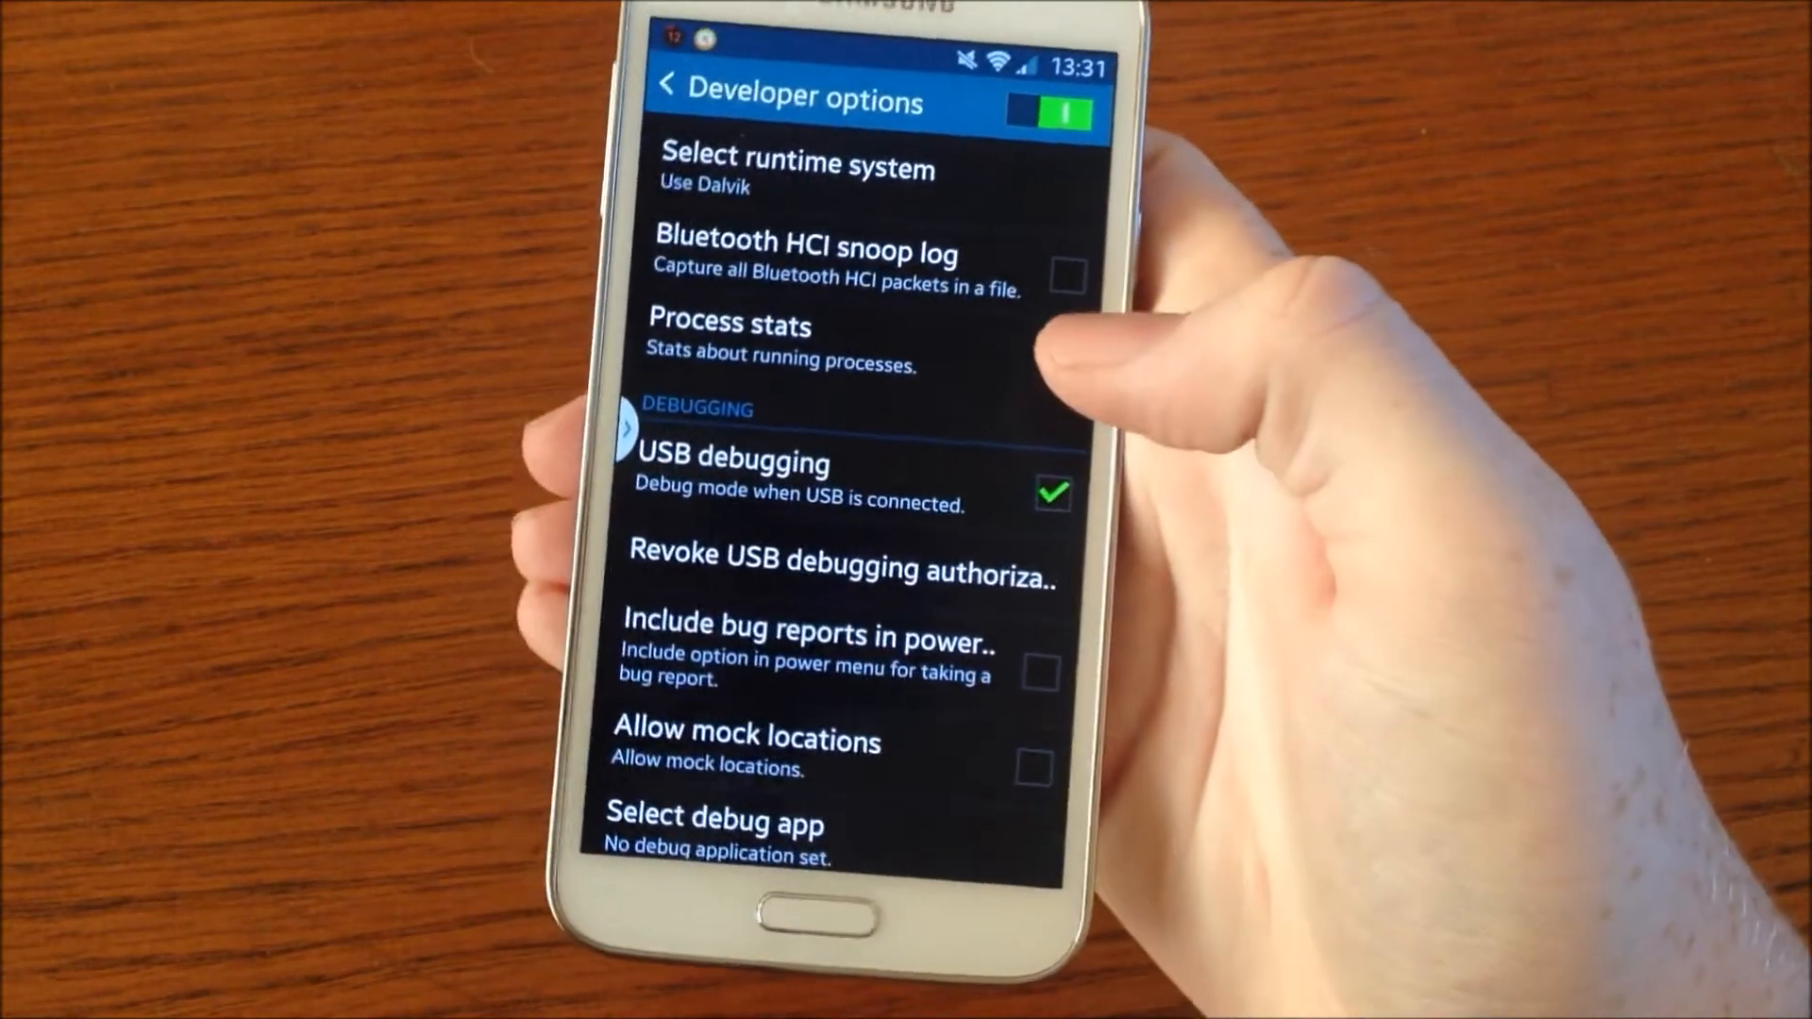